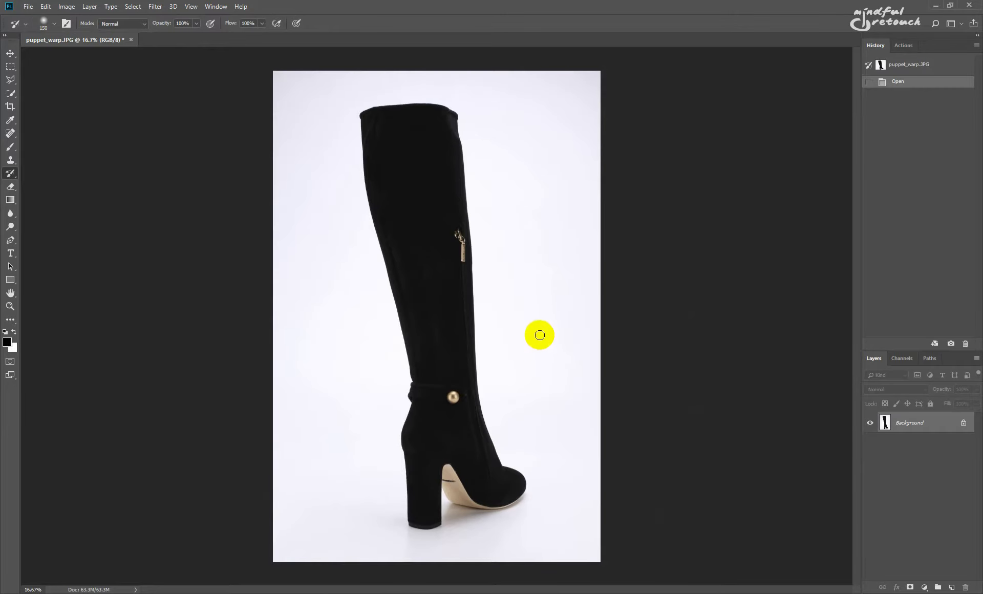
pyautogui.moveTo(538, 325)
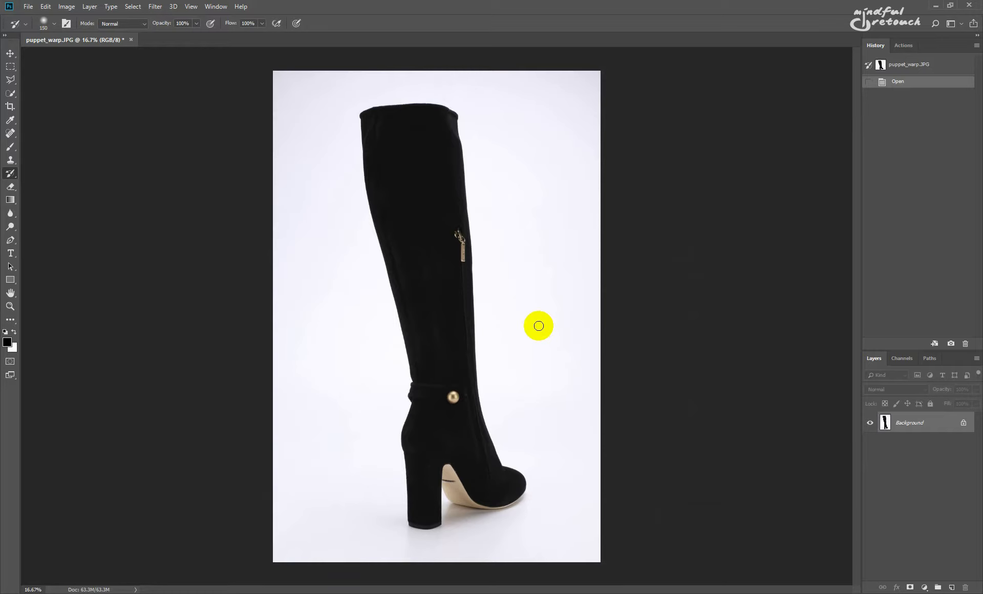
# Step: Duplicate the boot photo layer with Ctrl+J and start Puppet Warp on the copy
pyautogui.press('ctrl+j')
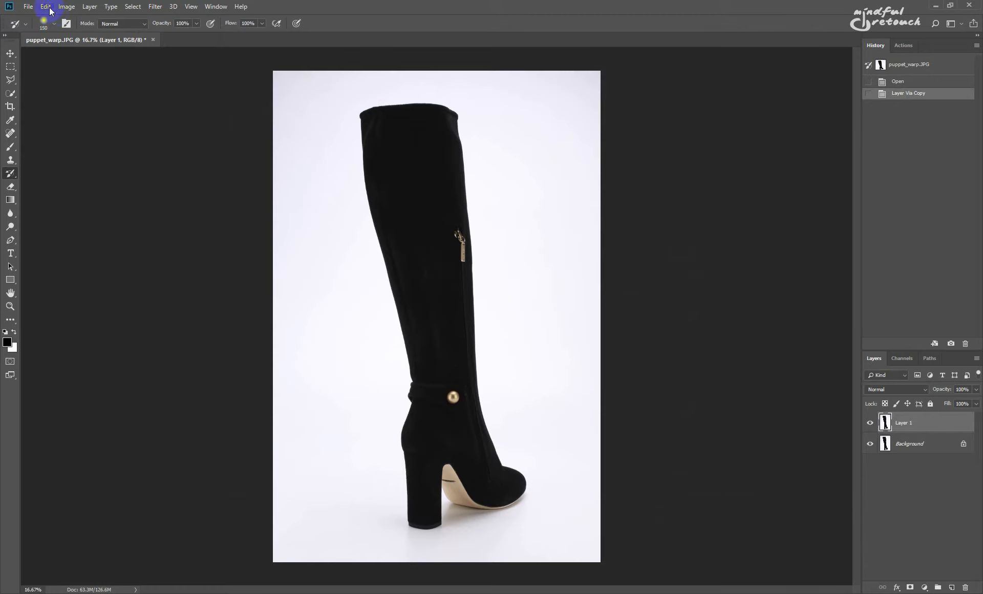
pyautogui.click(45, 6)
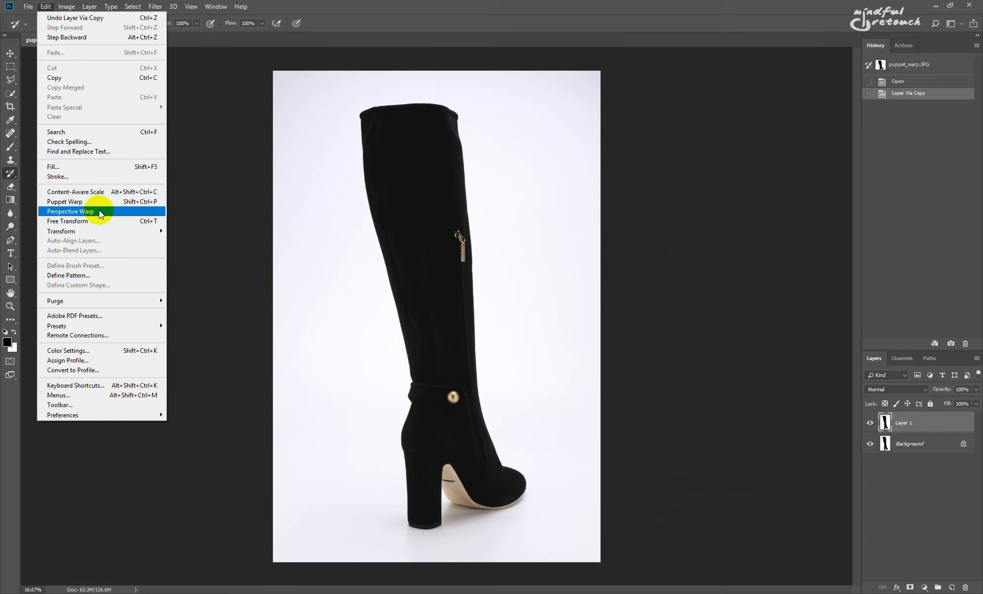
pyautogui.moveTo(119, 206)
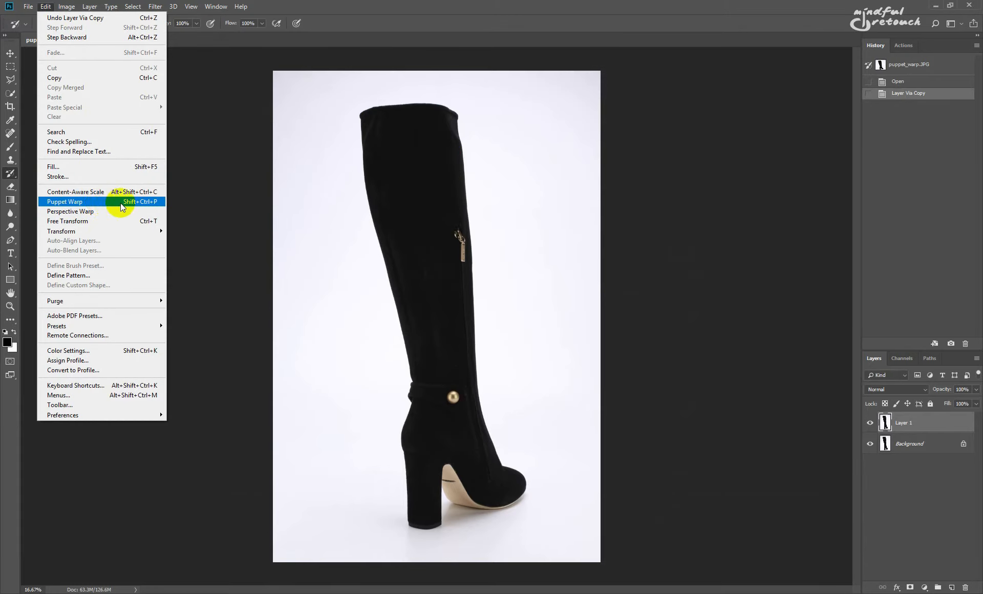
pyautogui.click(64, 202)
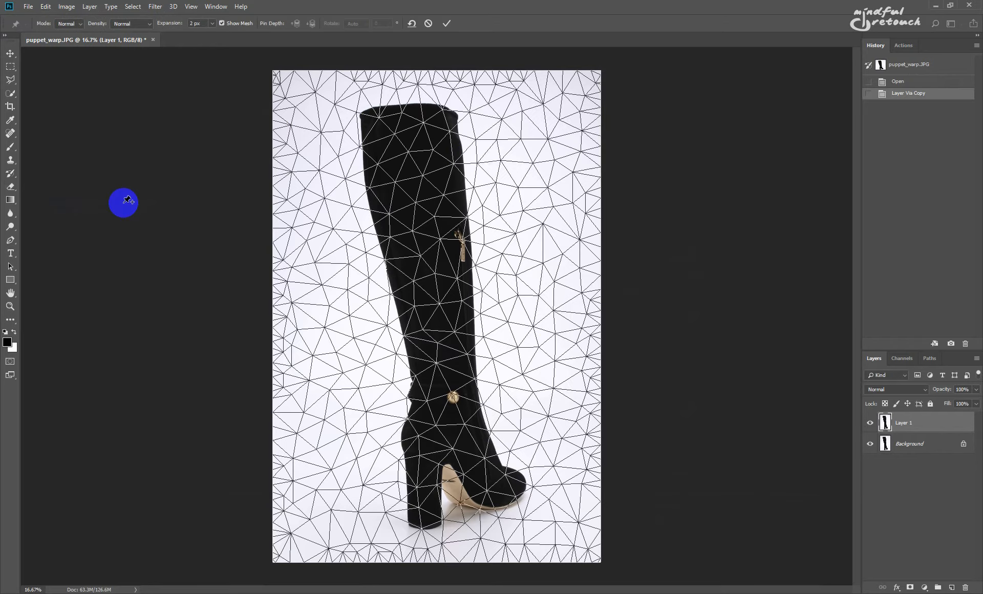
# Step: Pin the boot, pull its shaft upright, and commit the puppet warp
pyautogui.click(404, 380)
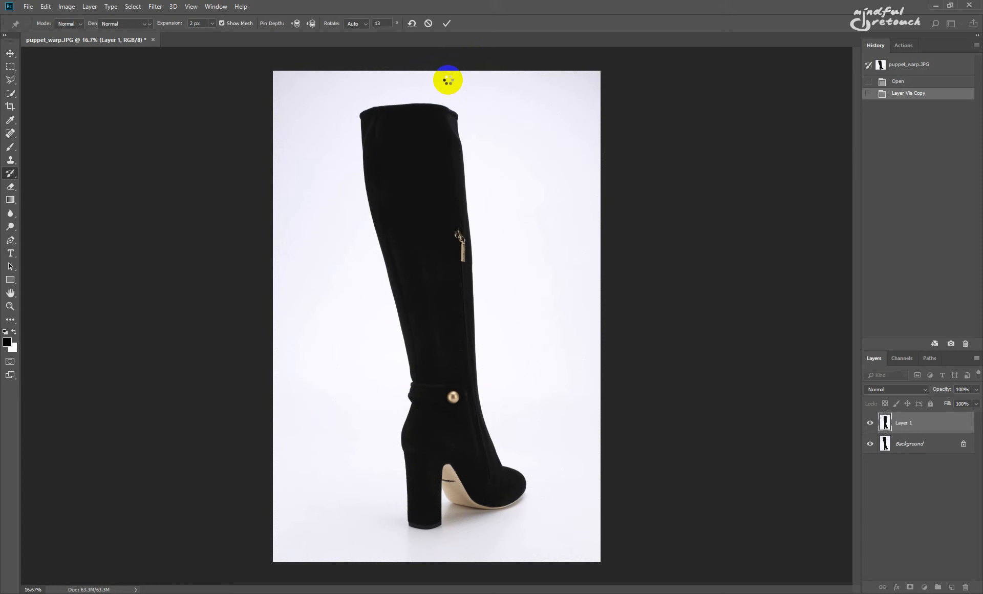
pyautogui.click(447, 23)
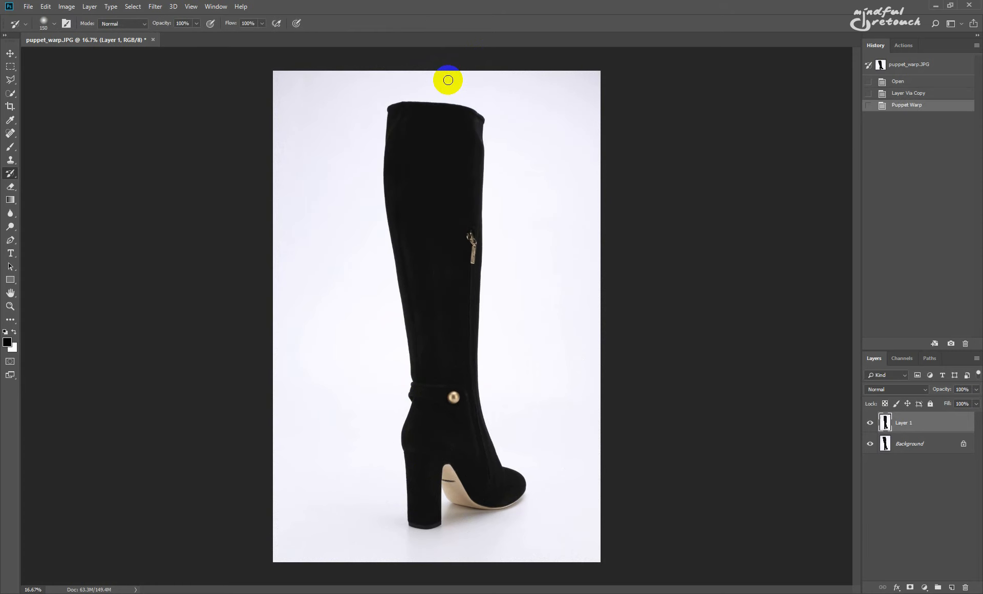